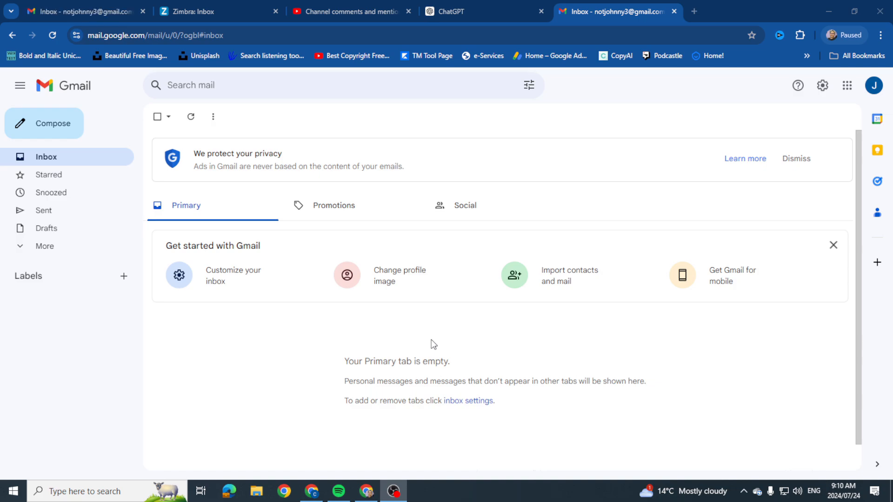
mouse_move(442, 276)
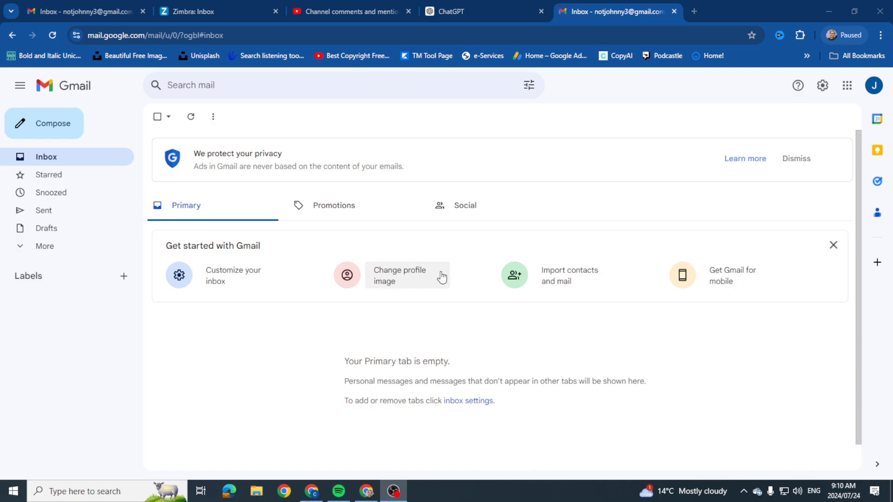
mouse_move(549, 248)
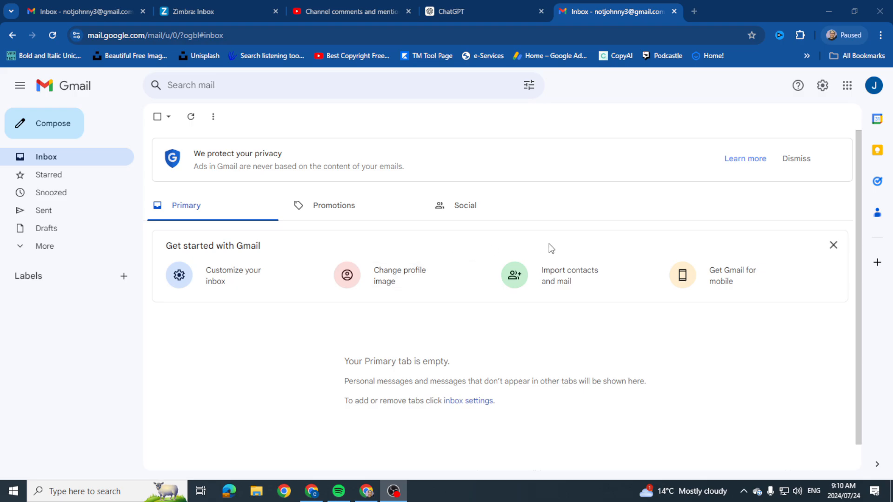
mouse_move(847, 86)
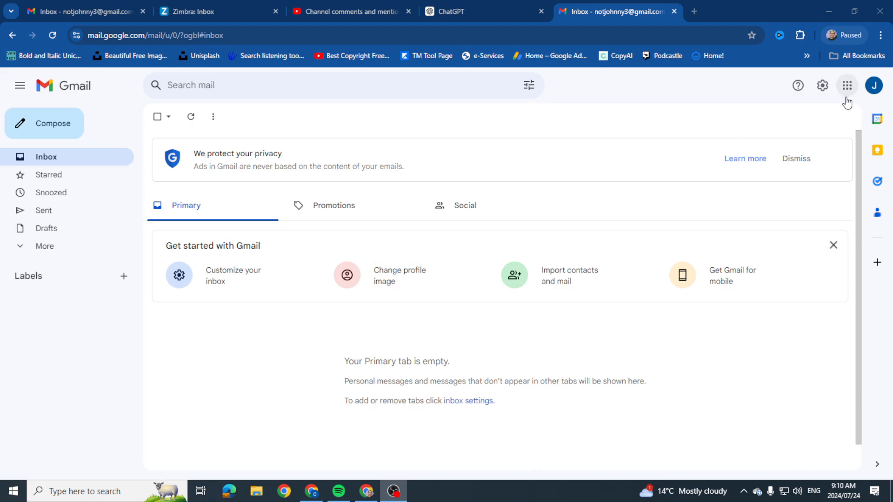
Step: Peek at the signed-in Google accounts panel in Gmail and dismiss it
left_click(873, 86)
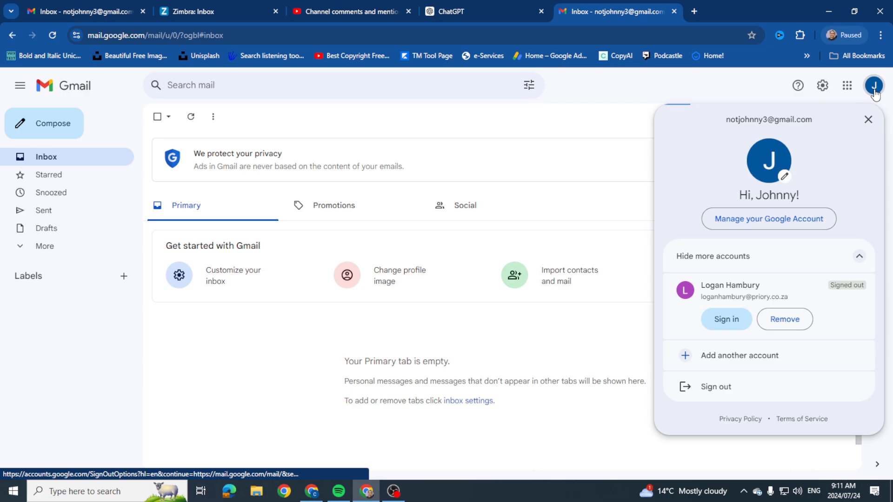
mouse_move(567, 201)
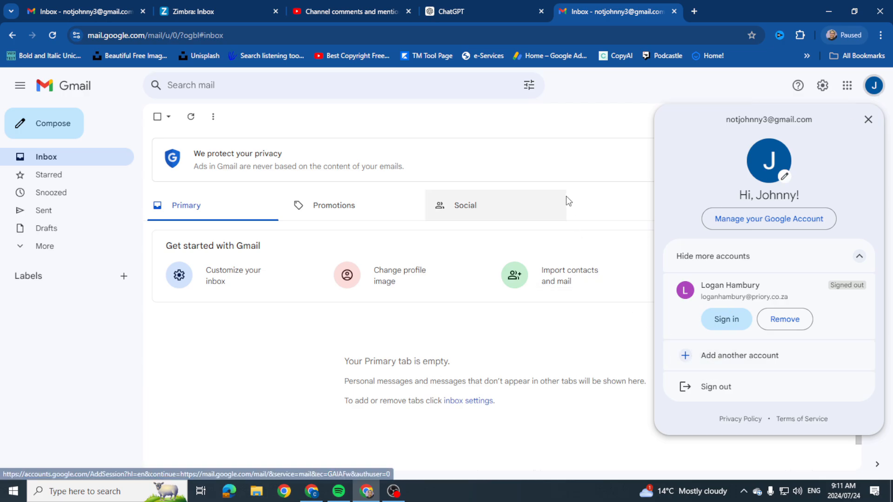
left_click(868, 119)
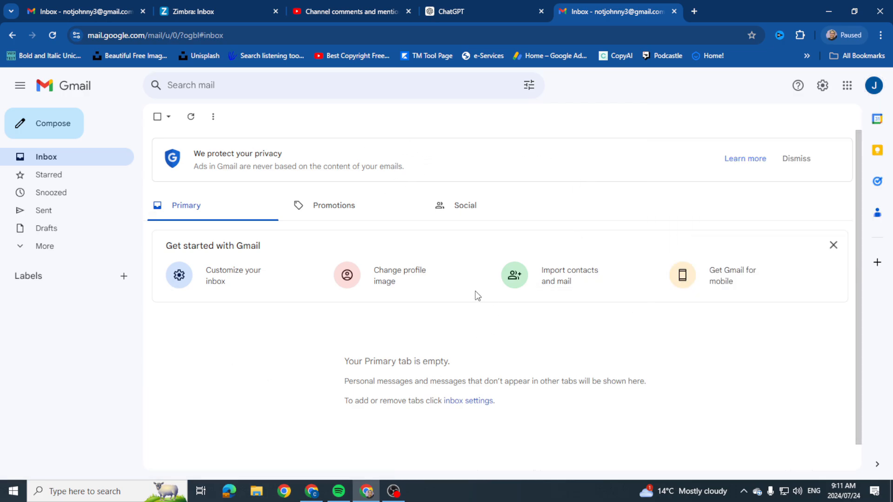
Step: Switch to the ChatGPT tab, add a New Tab, then close the Chrome window
left_click(481, 11)
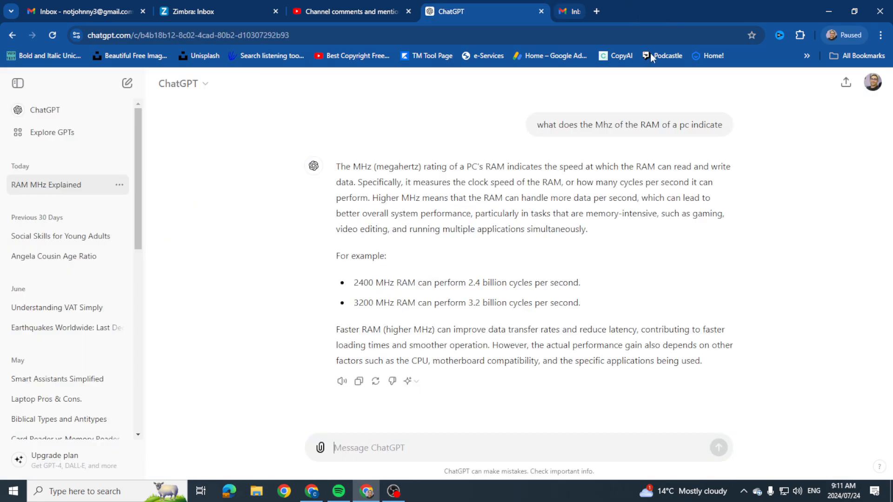
left_click(595, 11)
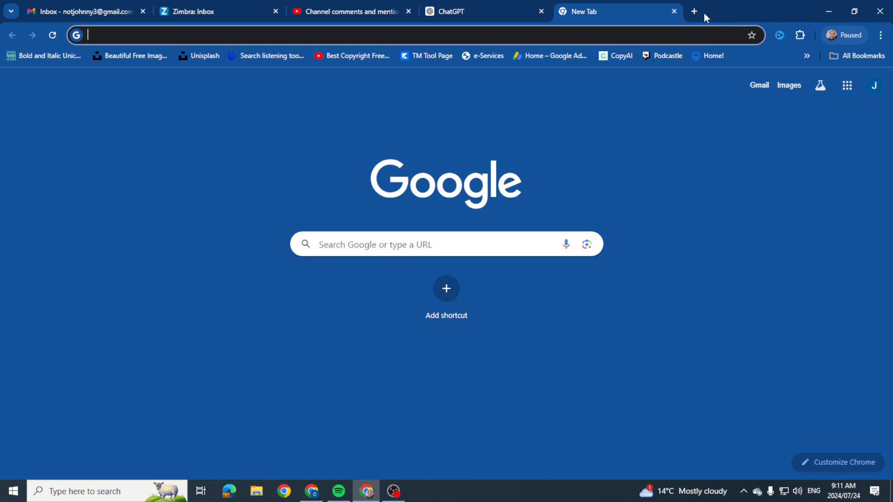
mouse_move(882, 12)
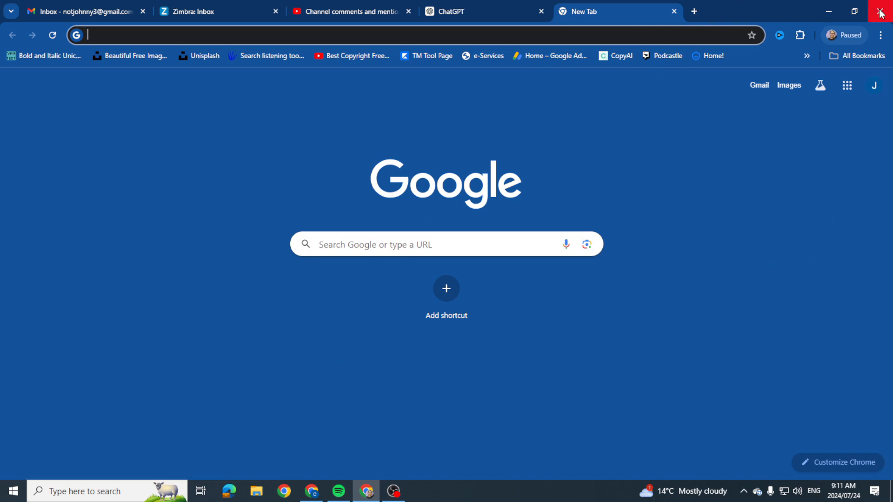
mouse_move(880, 11)
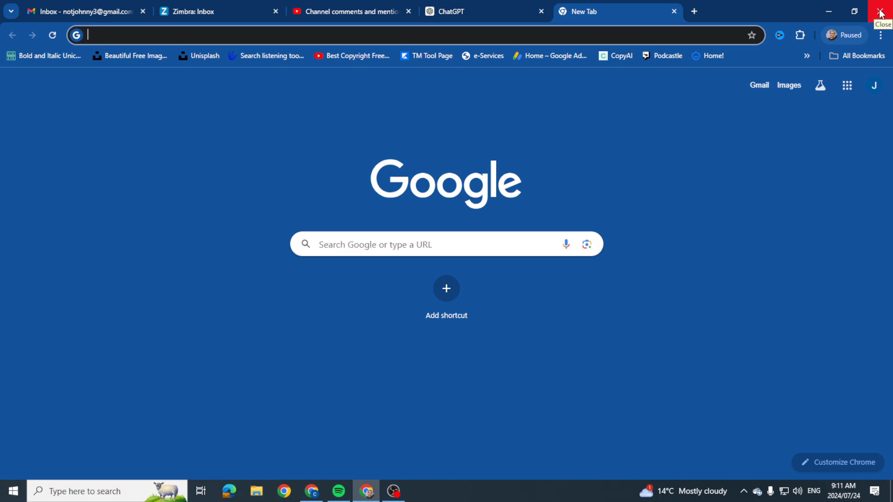
left_click(880, 10)
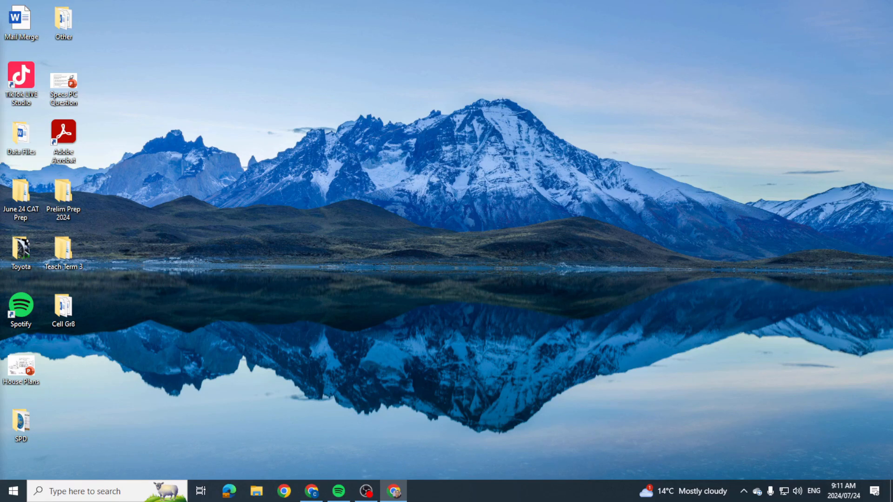
Step: Relaunch Chrome from the taskbar and open Gmail from the New Tab page
left_click(394, 491)
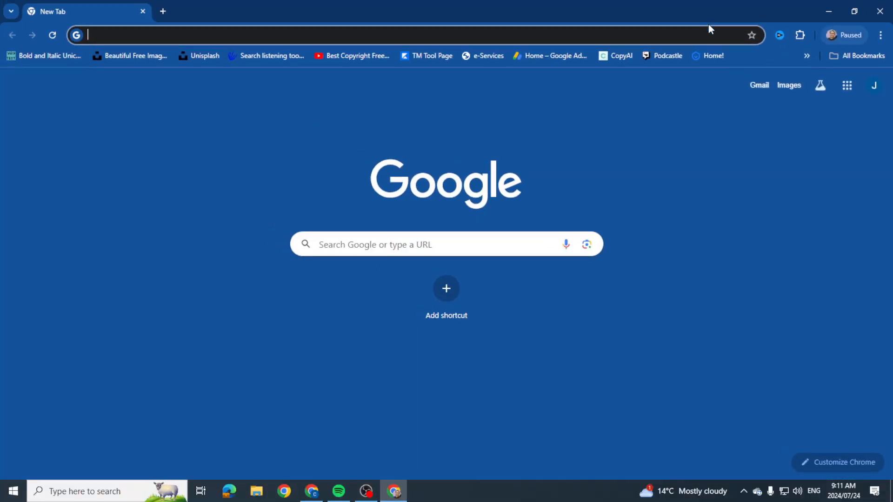
mouse_move(190, 63)
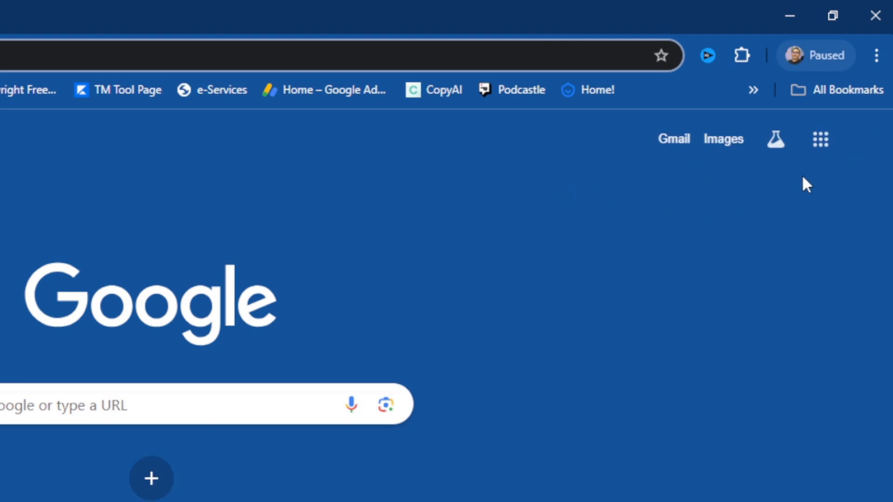
mouse_move(865, 139)
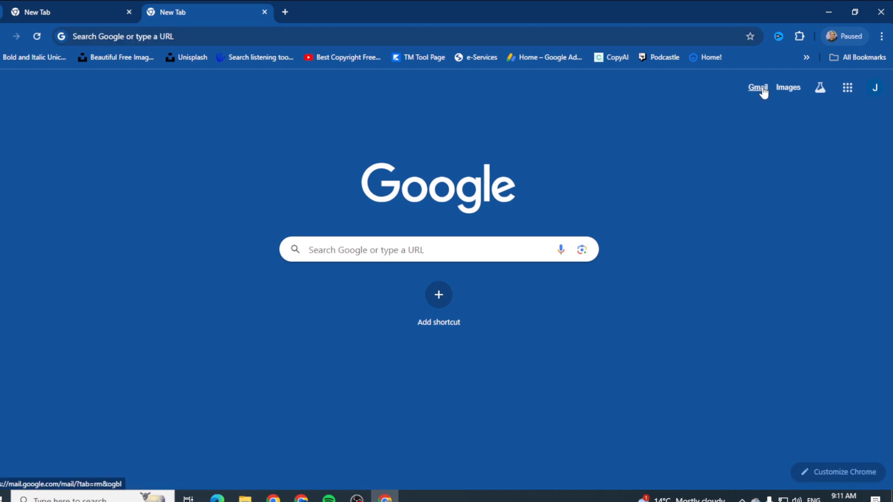
left_click(757, 87)
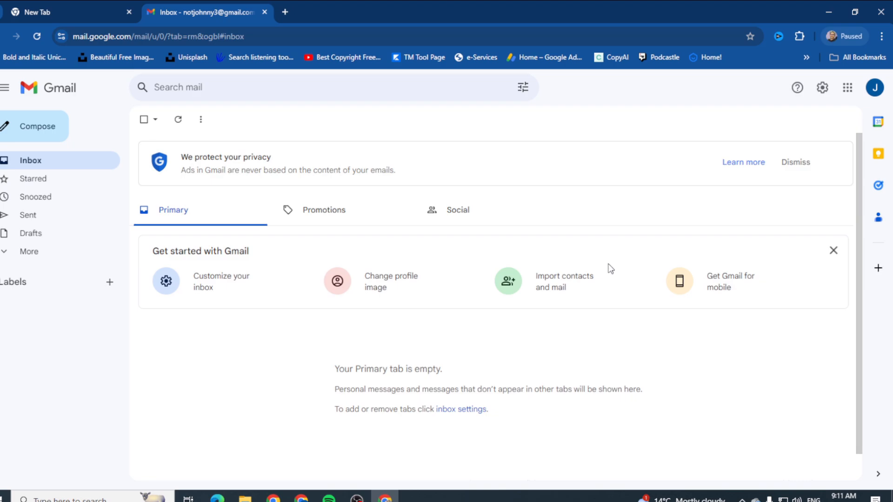
mouse_move(798, 127)
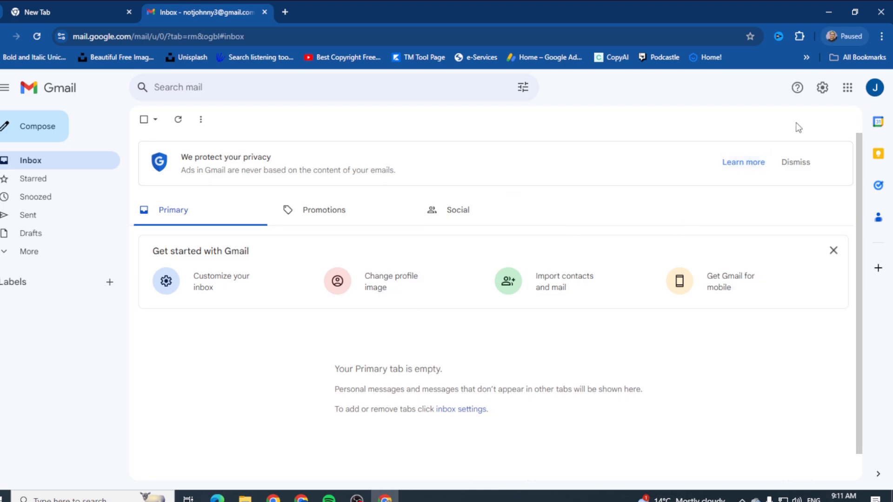
mouse_move(663, 175)
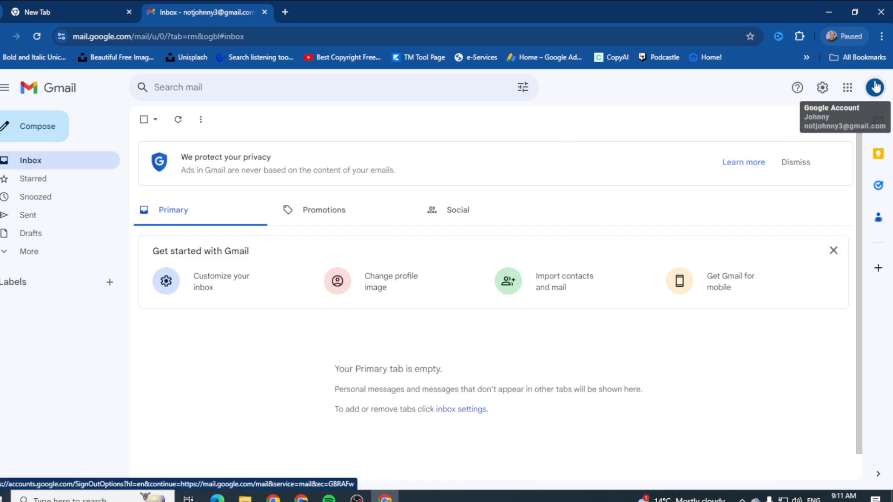
Step: Sign out of the Gmail account from the profile avatar's account panel
left_click(875, 88)
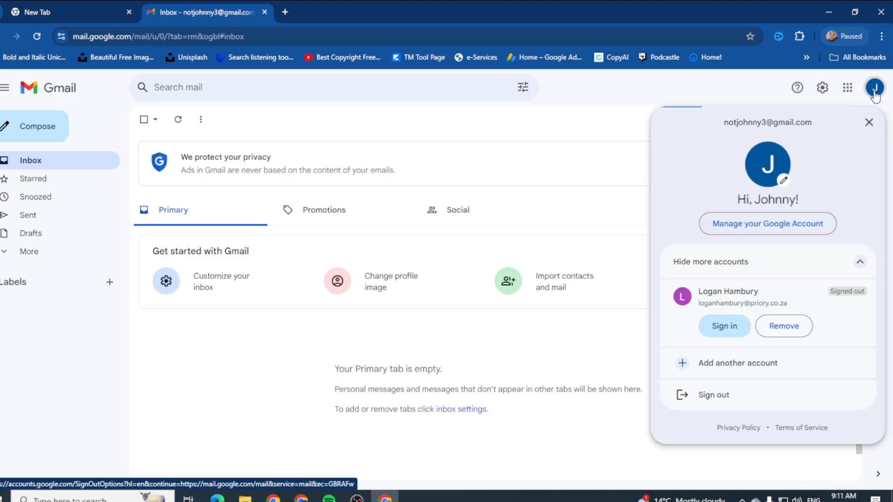
mouse_move(766, 287)
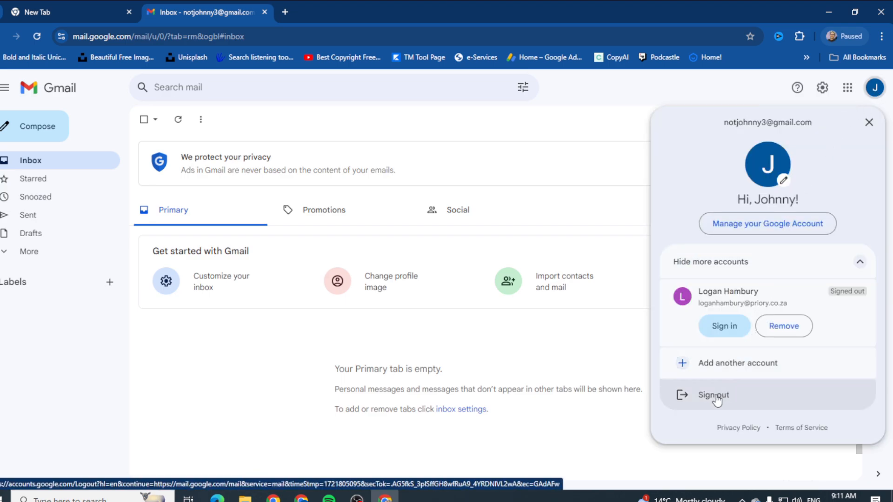
left_click(713, 395)
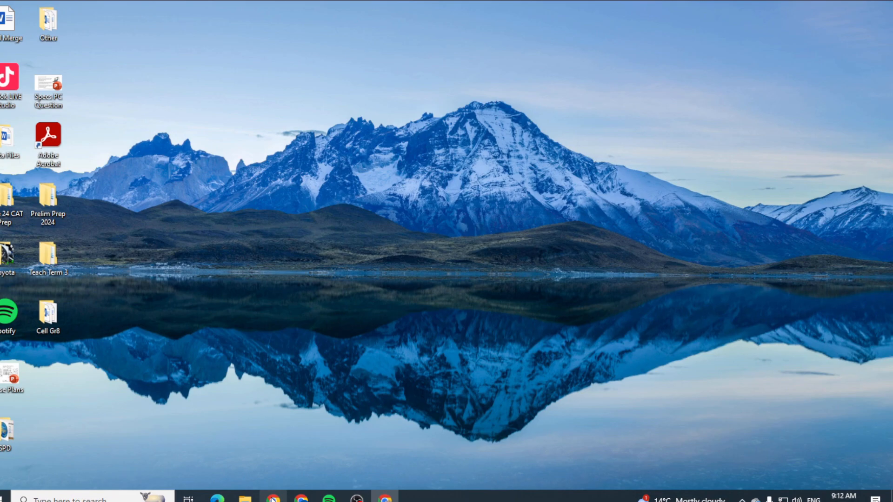
left_click(301, 500)
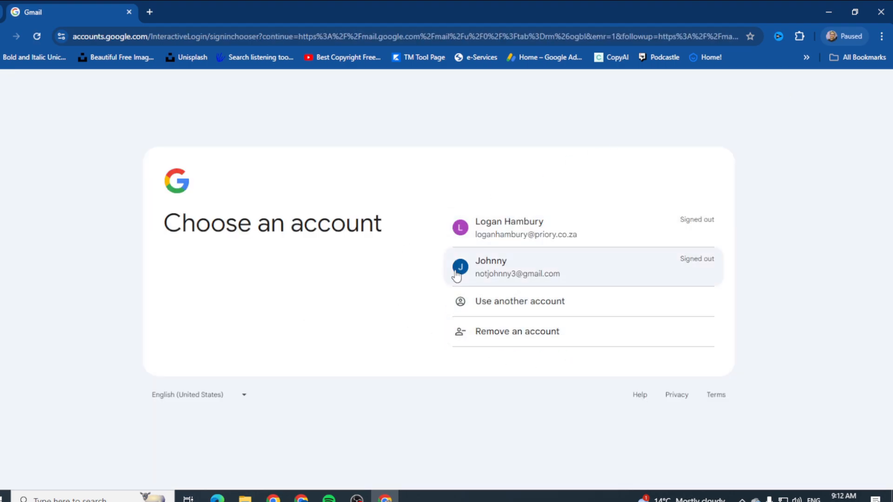
mouse_move(811, 47)
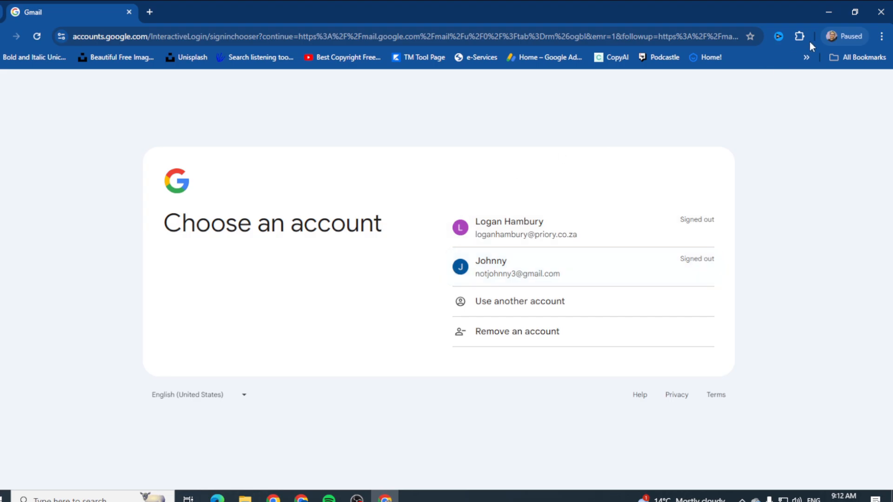
mouse_move(879, 12)
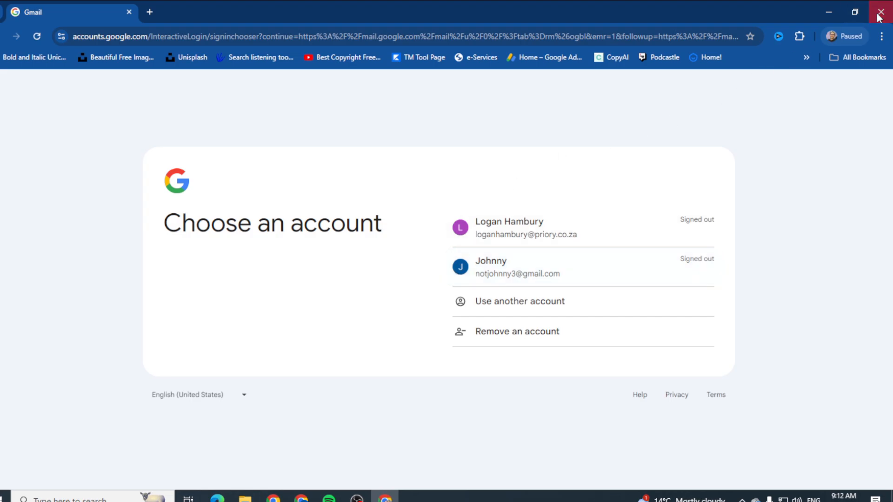
left_click(881, 12)
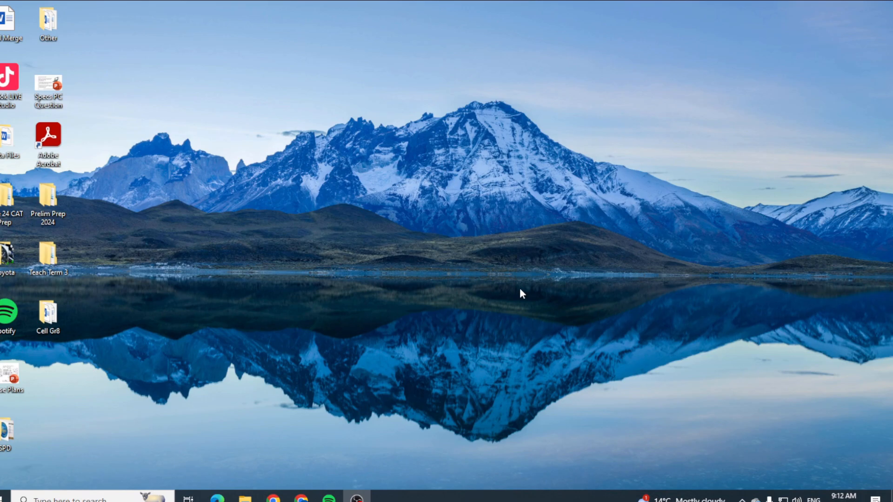